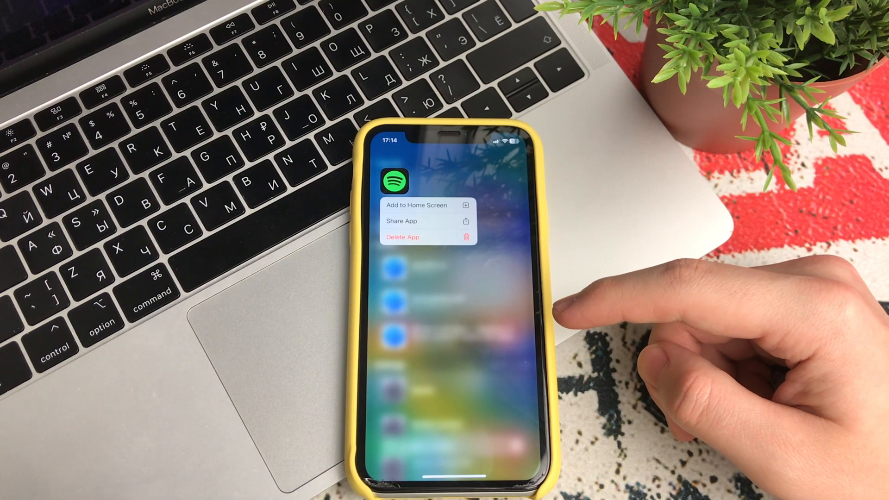
{"action": "mouse_move", "coordinate": [595, 306]}
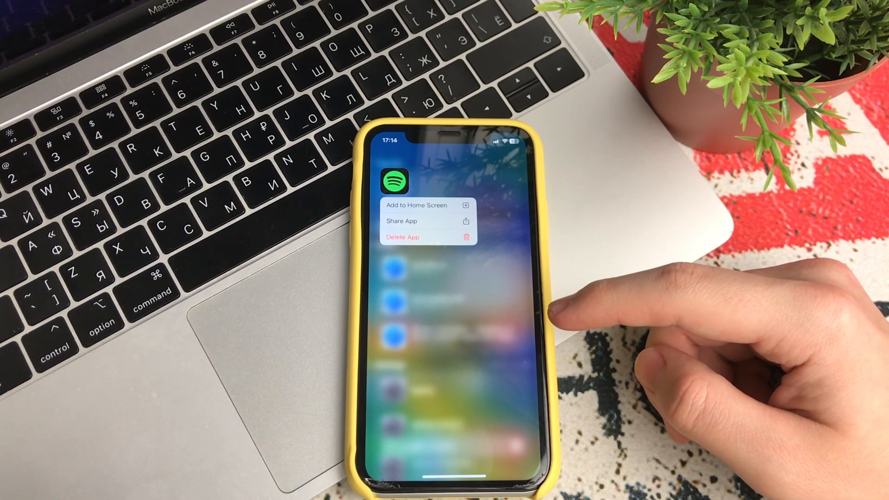